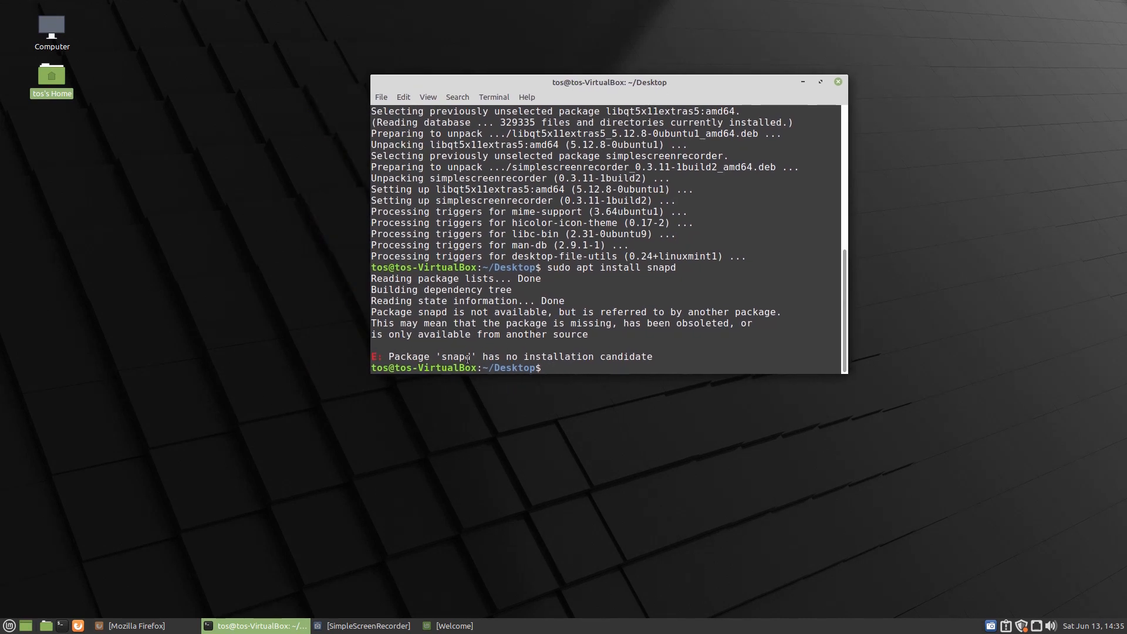
{"action": "mouse_move", "coordinate": [548, 362]}
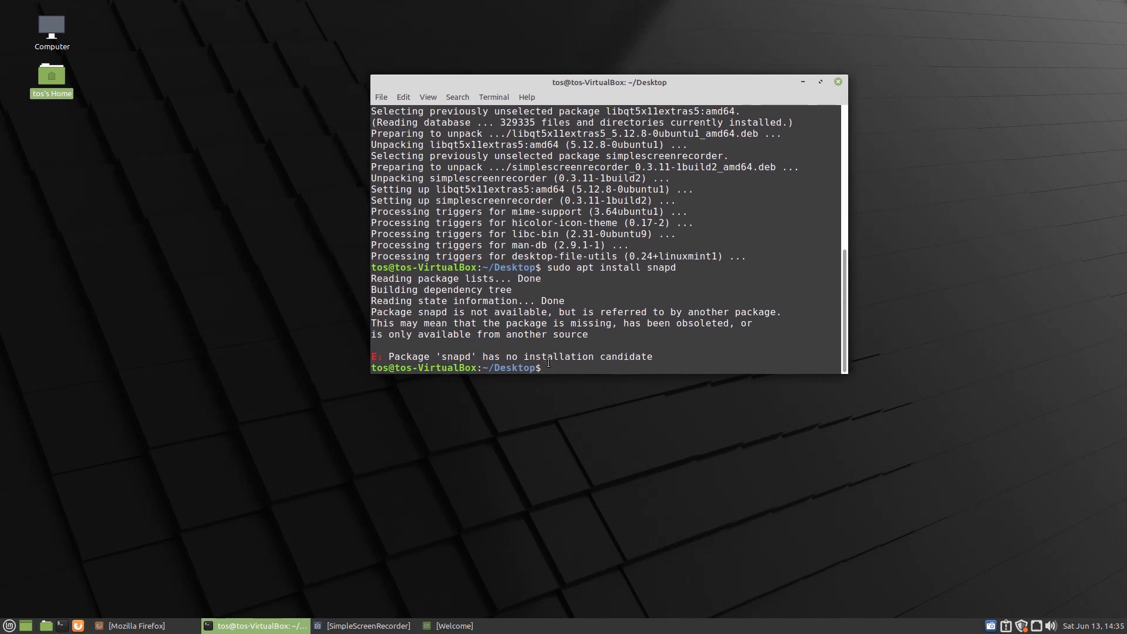
Run 'sudo apt install snapd' again; apt still reports no installation candidate
{"action": "type", "text": "sudo apt install snapd"}
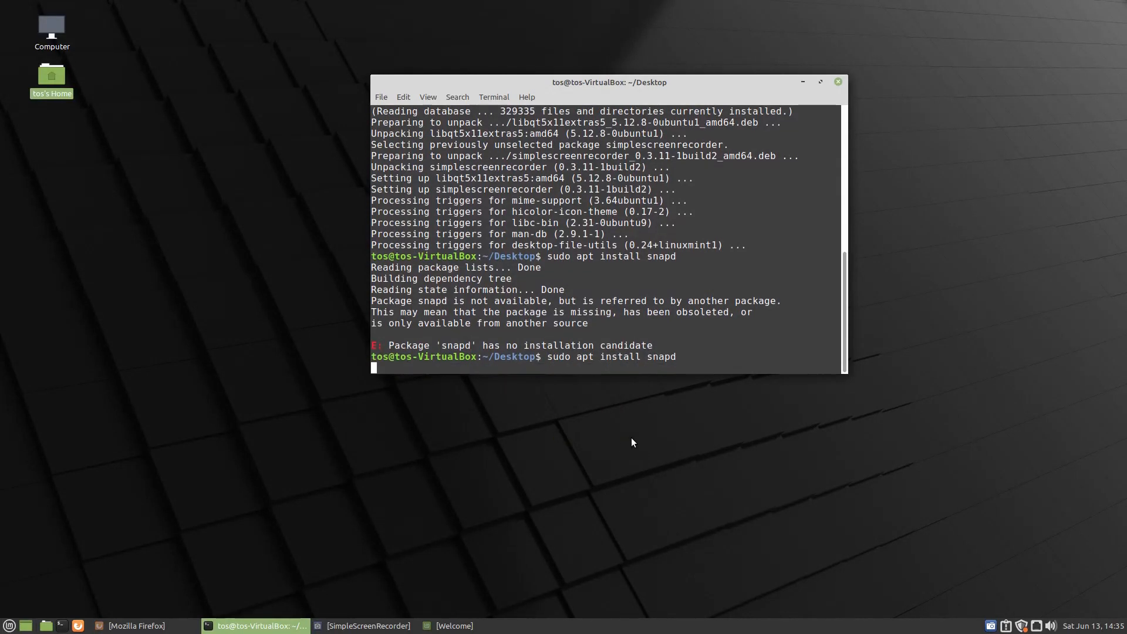
{"action": "key", "text": "Return"}
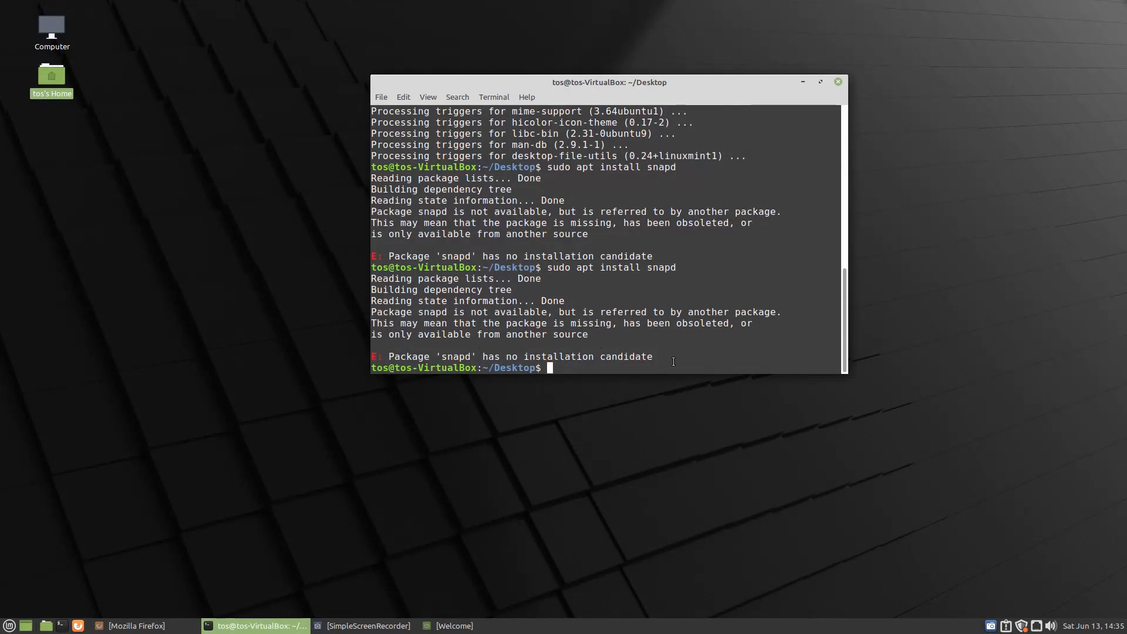
{"action": "mouse_move", "coordinate": [542, 554]}
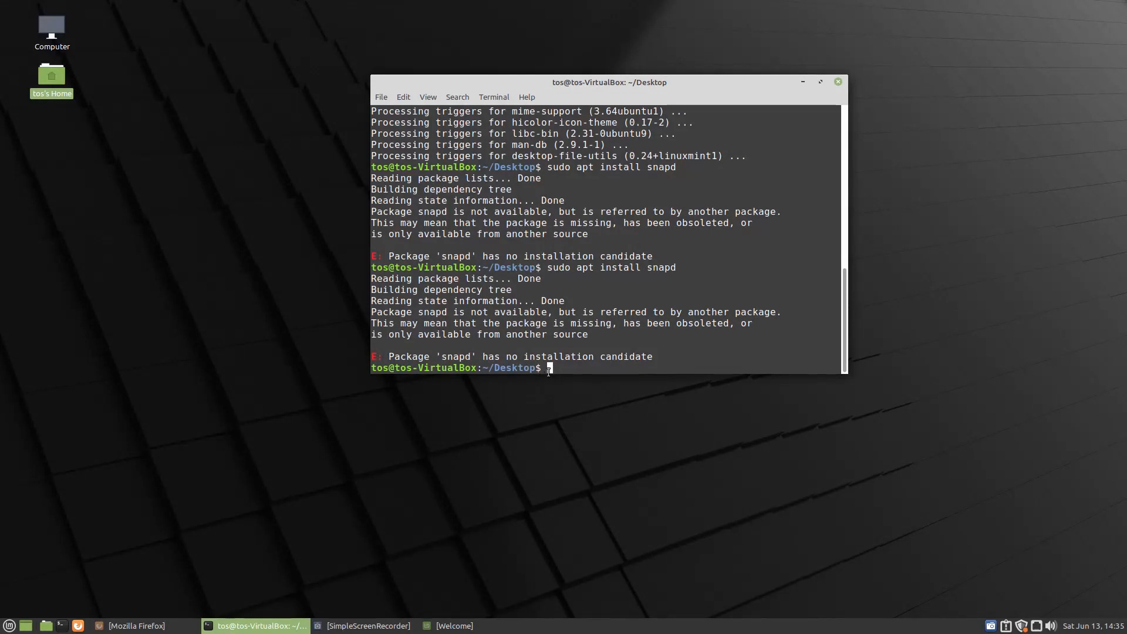
Remove /etc/apt/preferences.d/nosnap.pref with sudo rm, correcting the stray backtick
{"action": "type", "text": "sudo rm /etc/apt/preferences.d/nosnap.pref`"}
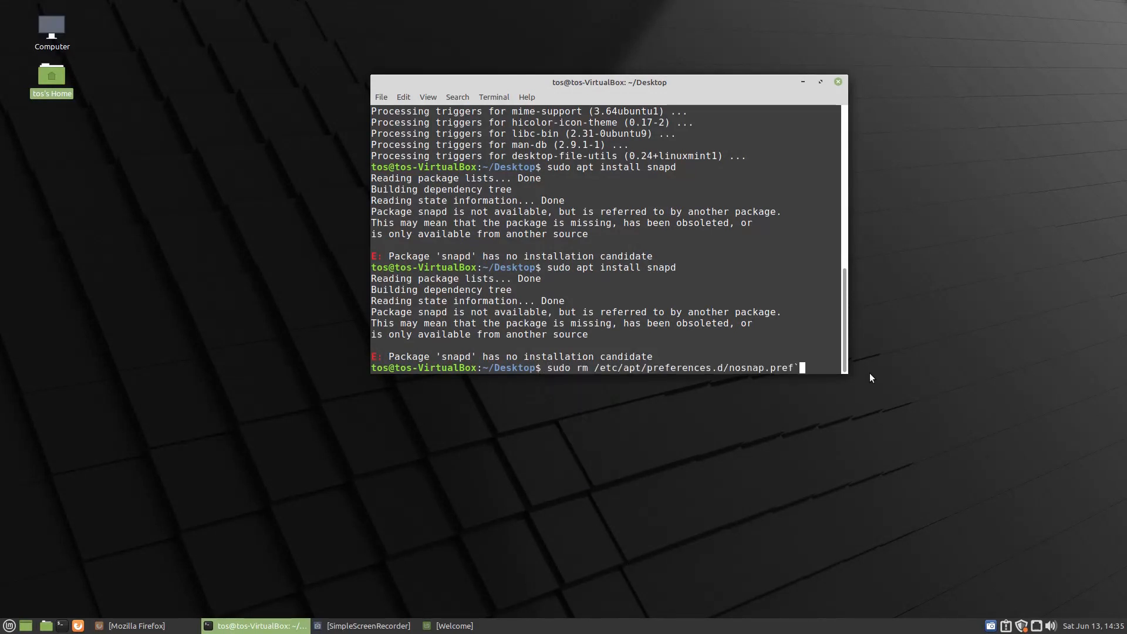
{"action": "key", "text": "BackSpace"}
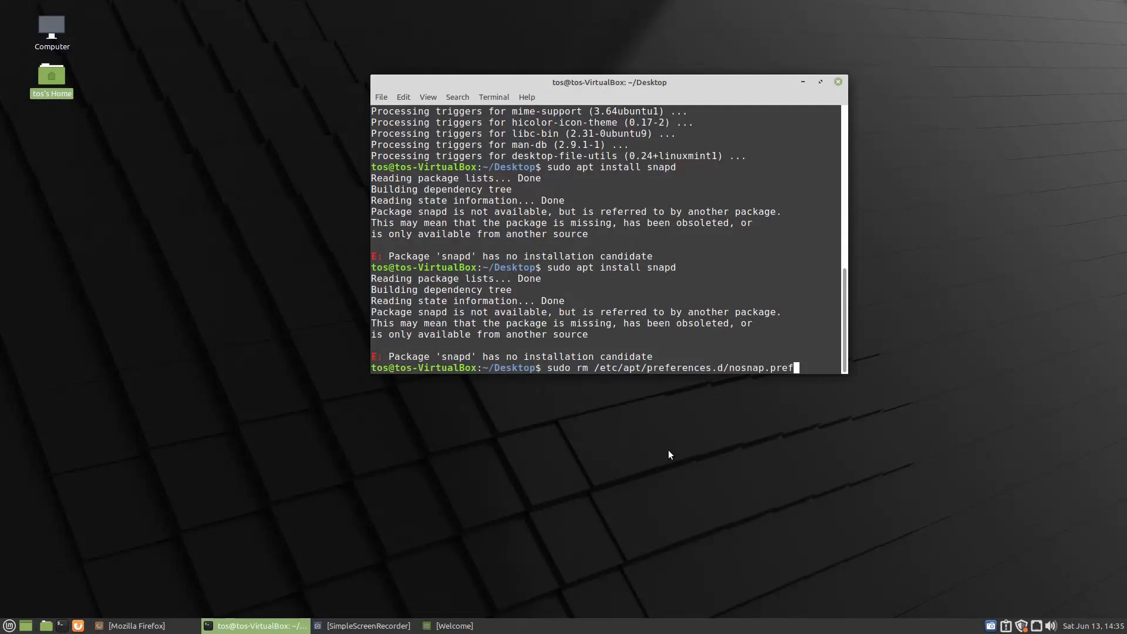
{"action": "mouse_move", "coordinate": [609, 451]}
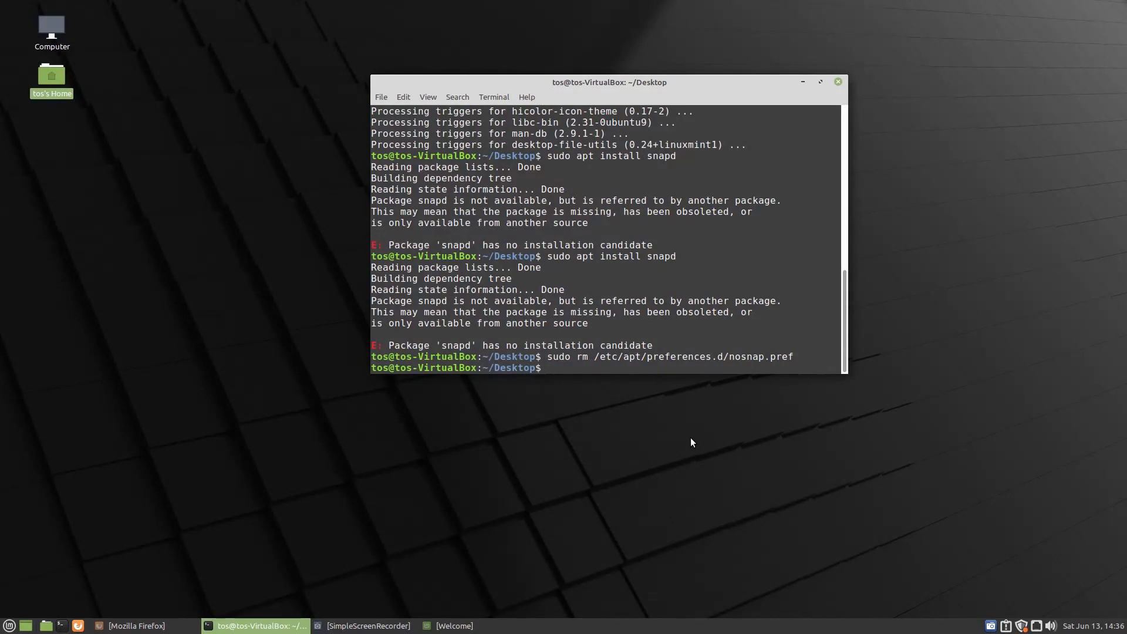
{"action": "type", "text": "sudo rm /etc/apt/preferences.d/nosnap.pref"}
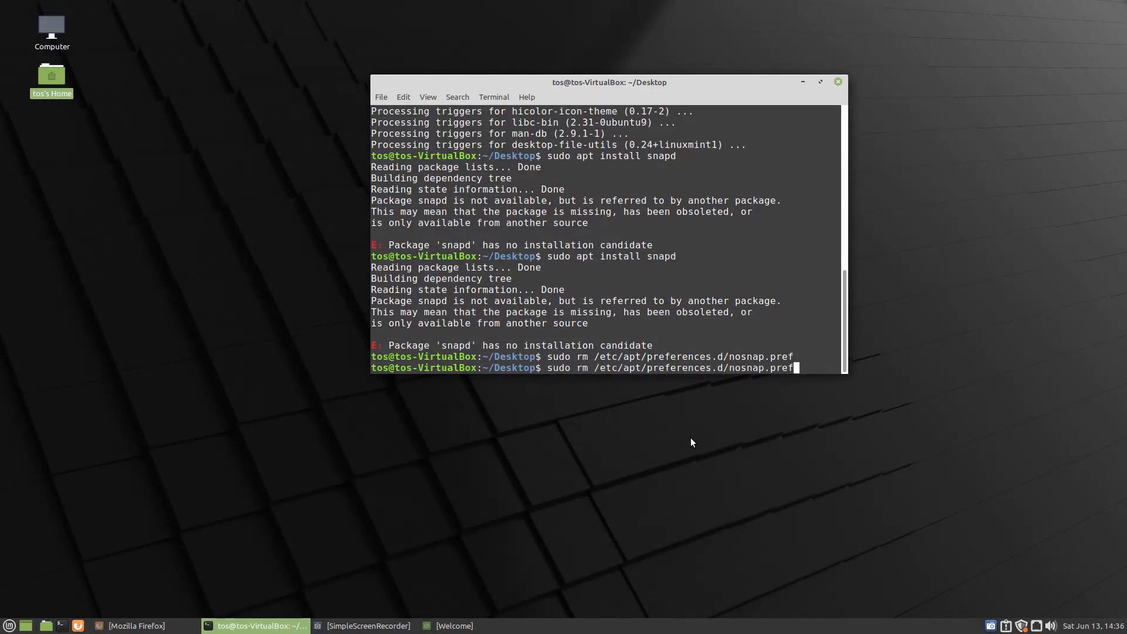
Run the snapd install, which now succeeds, and begin a new sudo command
{"action": "key", "text": "Return"}
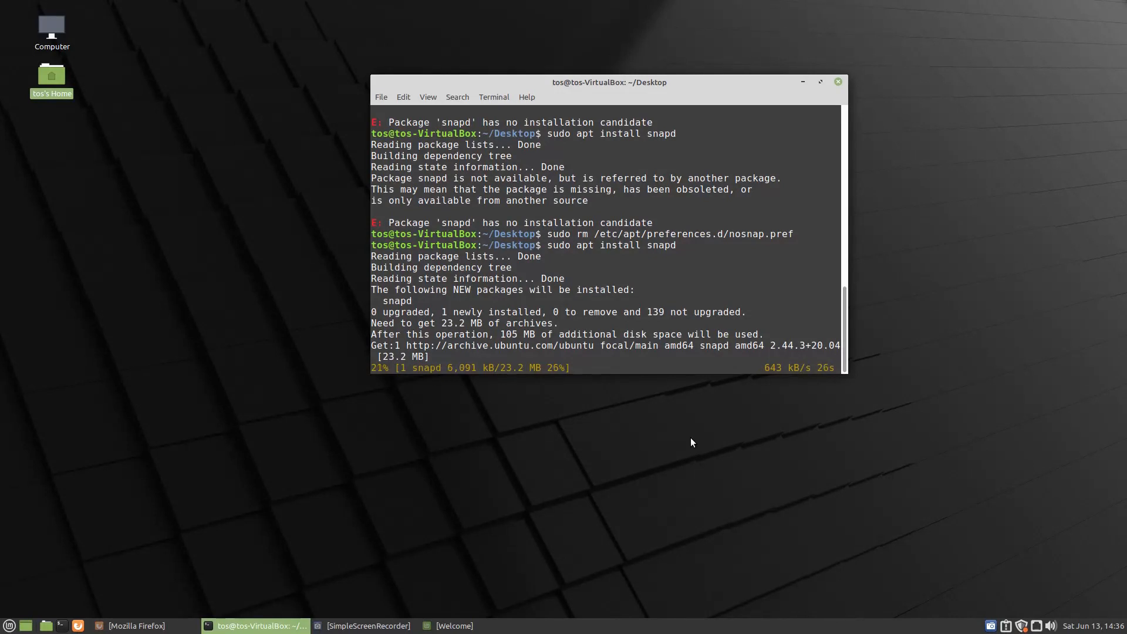
{"action": "type", "text": "sudo"}
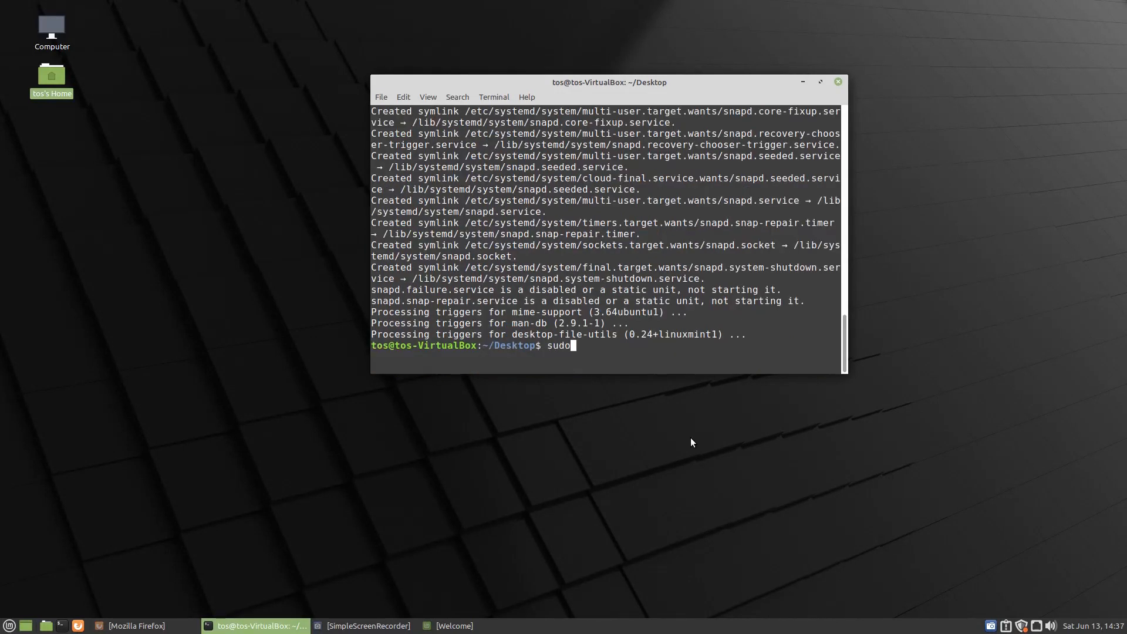
Finish typing 'sudo snap install spotify' at the prompt without running it
{"action": "type", "text": "snap"}
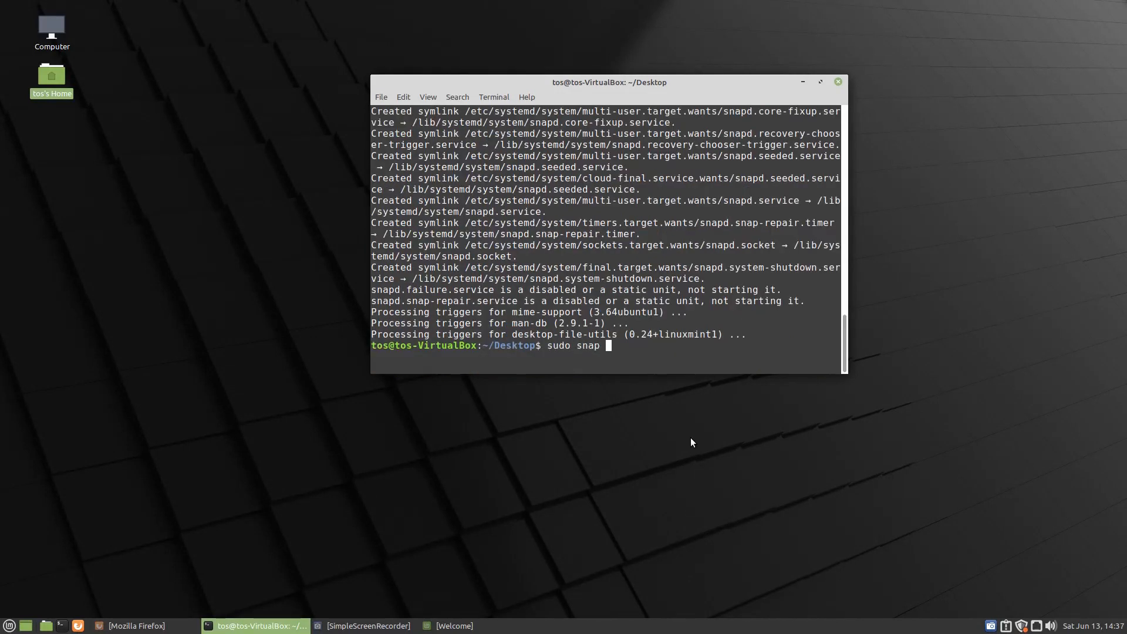
{"action": "type", "text": "install spo"}
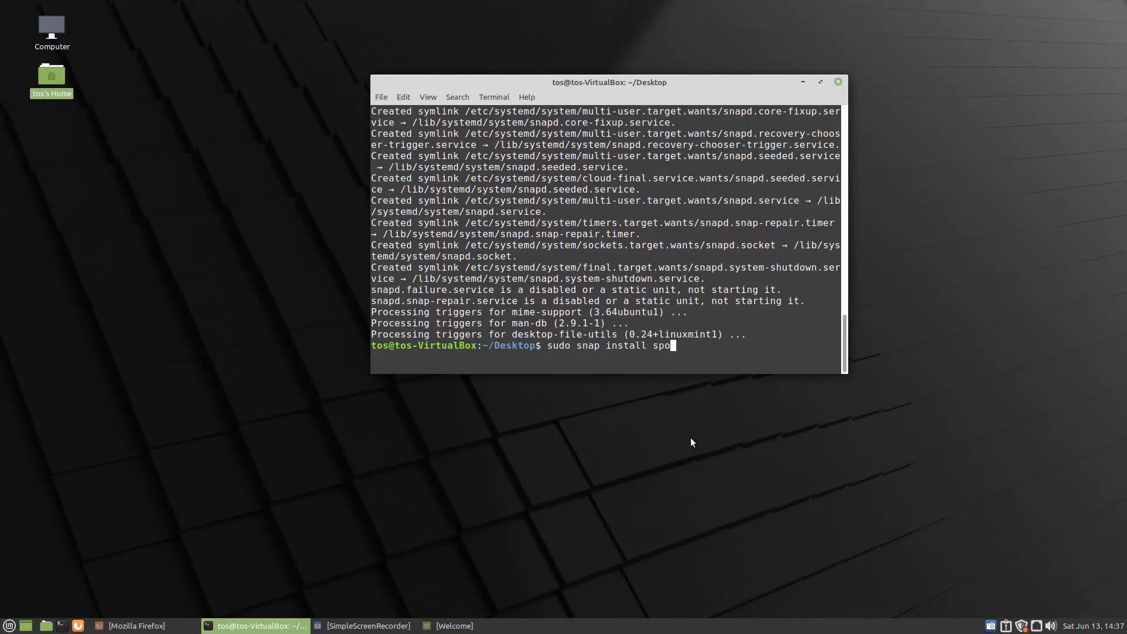
{"action": "type", "text": "tify"}
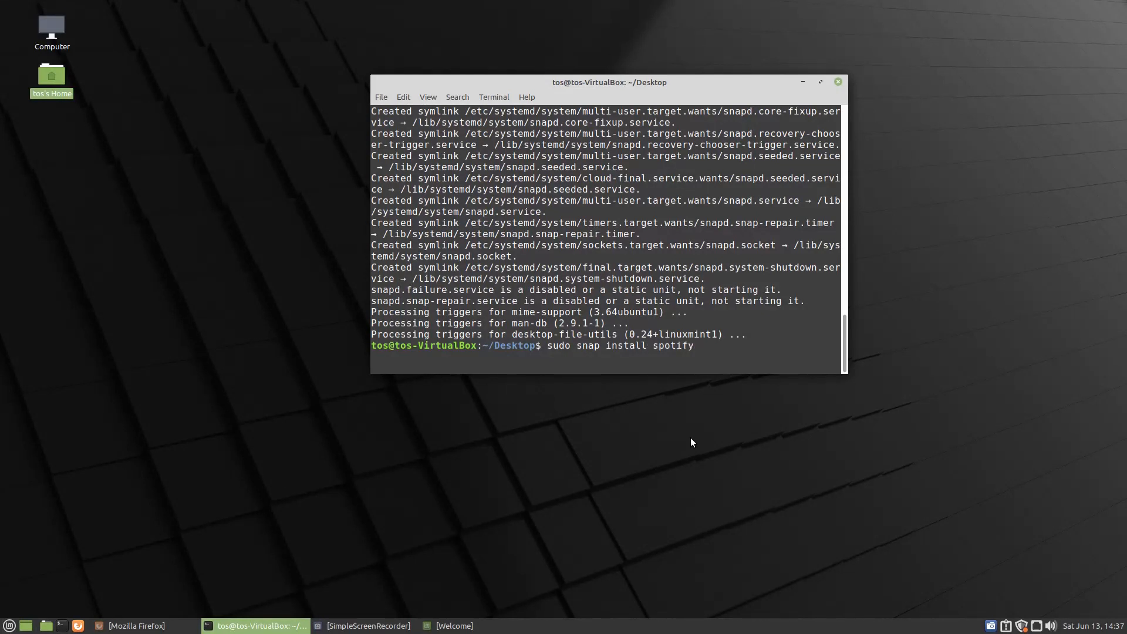